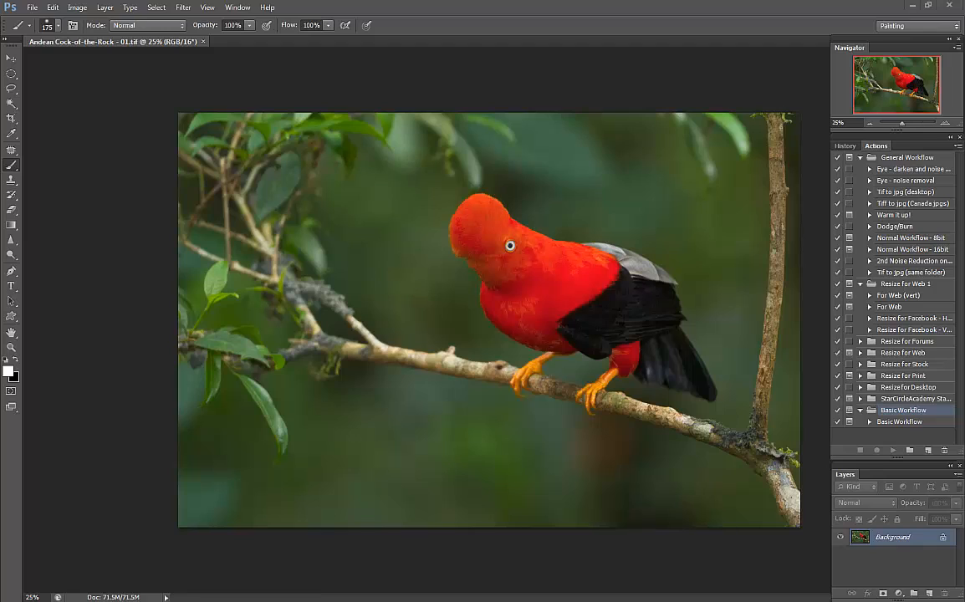
mouse_move(800, 177)
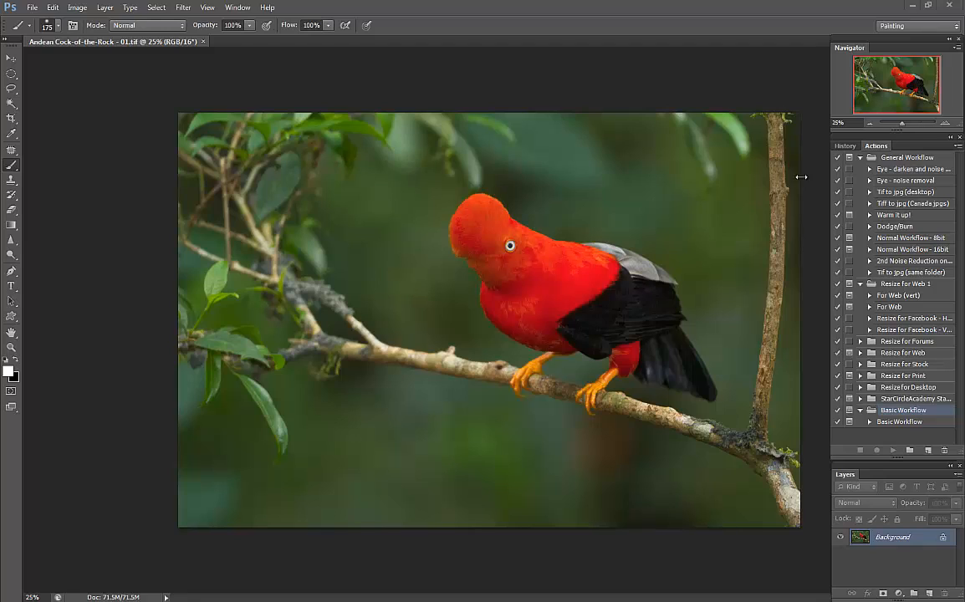
mouse_move(685, 173)
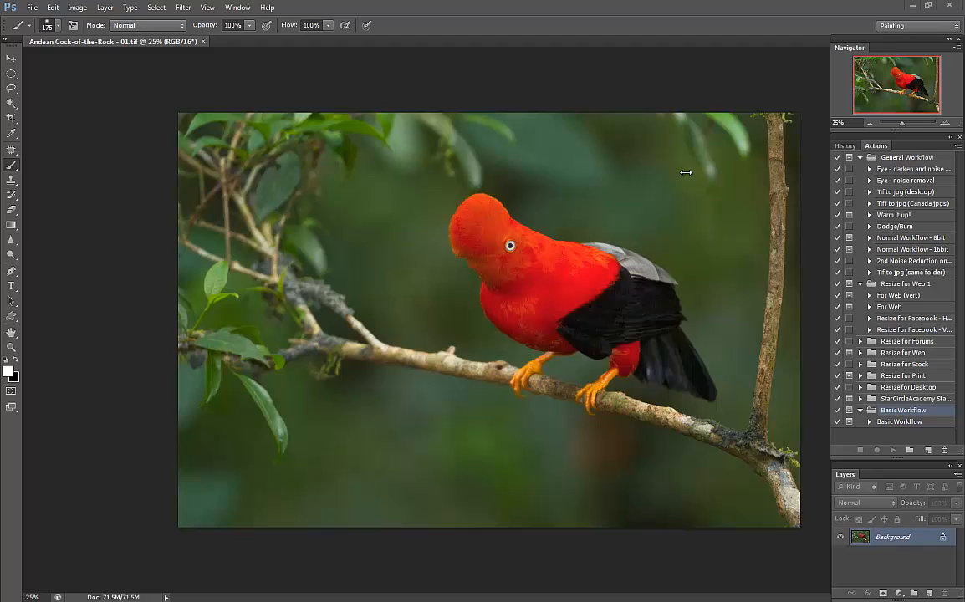
mouse_move(424, 387)
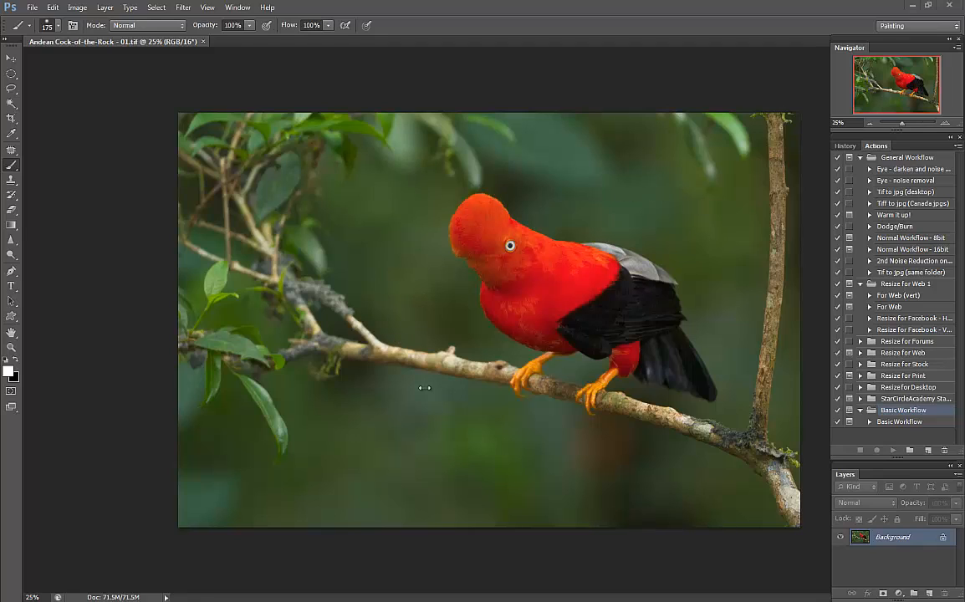
mouse_move(772, 455)
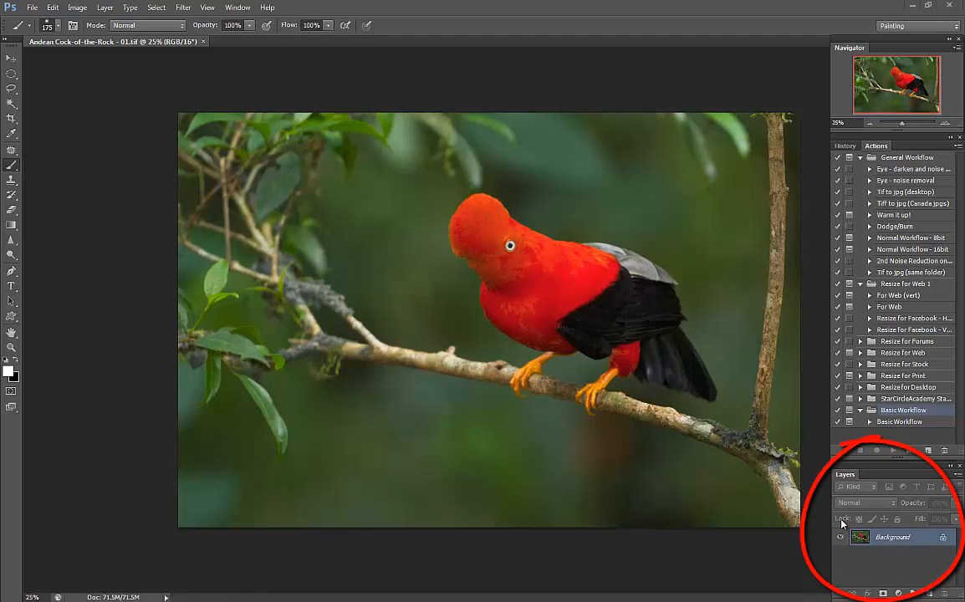
mouse_move(301, 150)
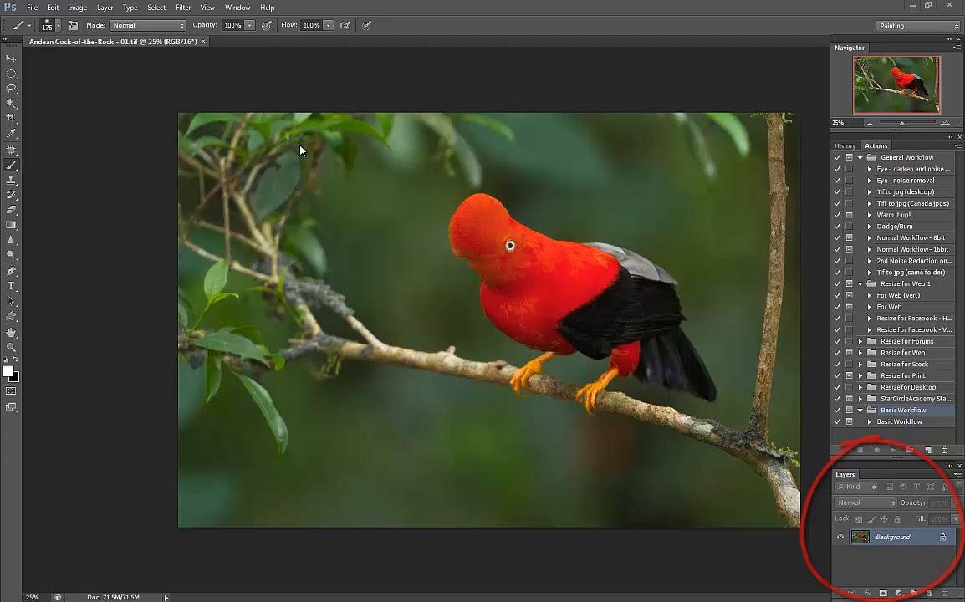
Bring up the panels list and duplicate the Background layer into a Background copy layer.
click(239, 7)
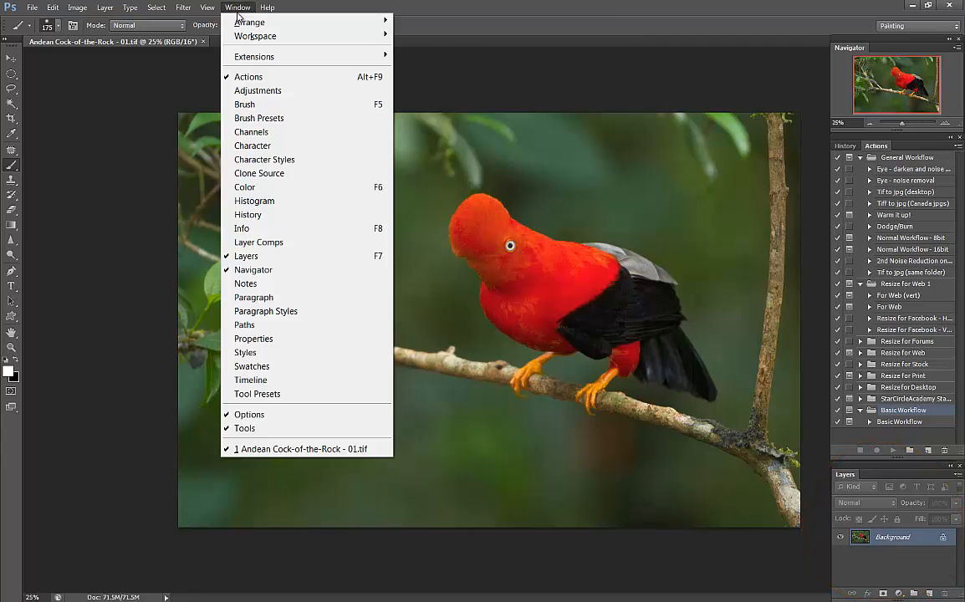
mouse_move(547, 89)
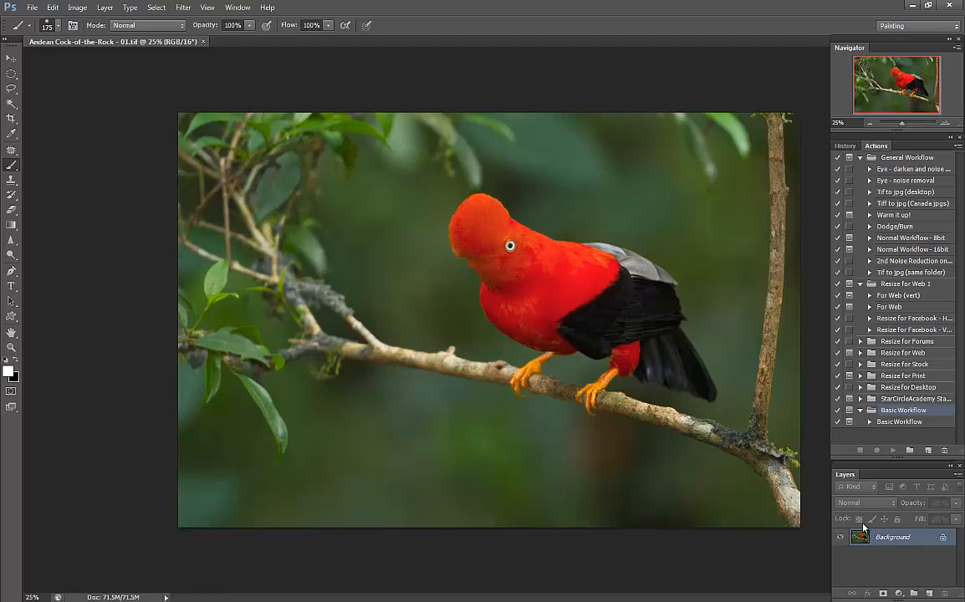
mouse_move(860, 519)
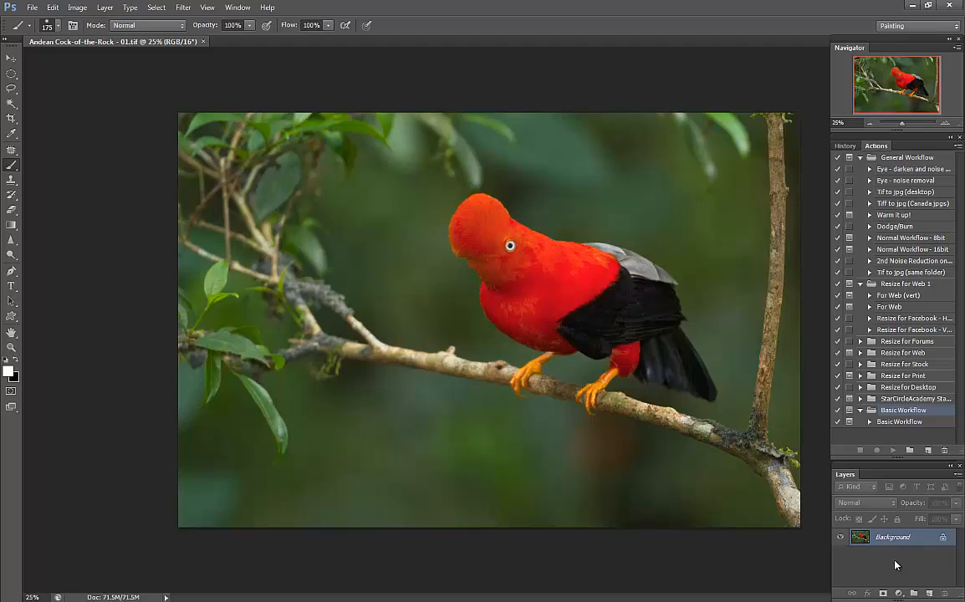
mouse_move(860, 565)
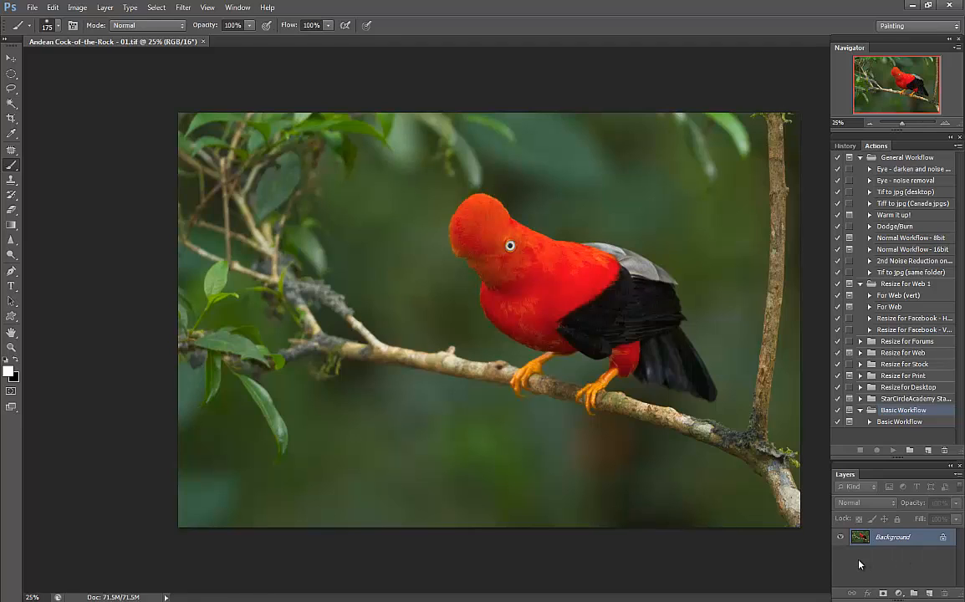
mouse_move(729, 426)
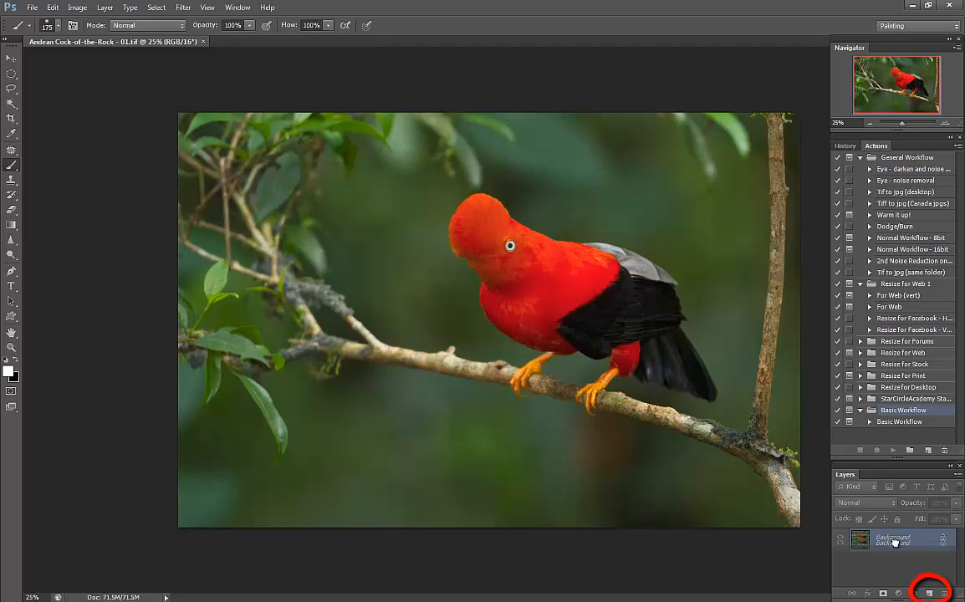
click(928, 592)
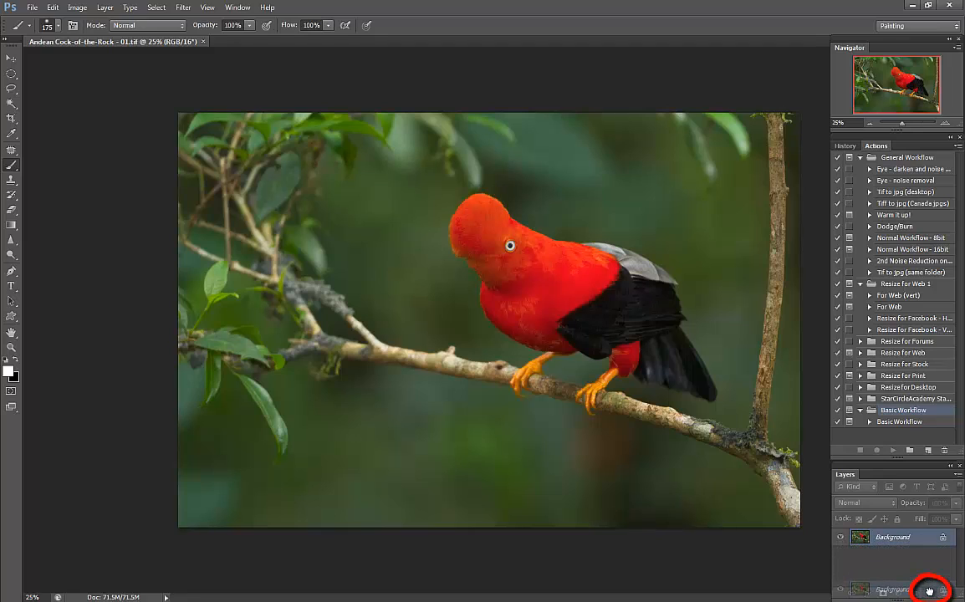
click(929, 593)
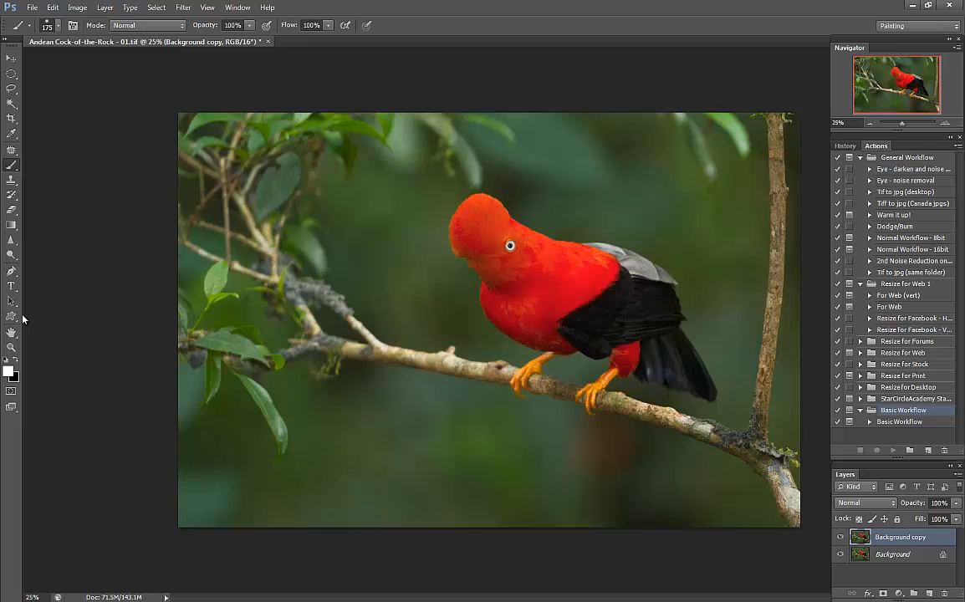
mouse_move(303, 248)
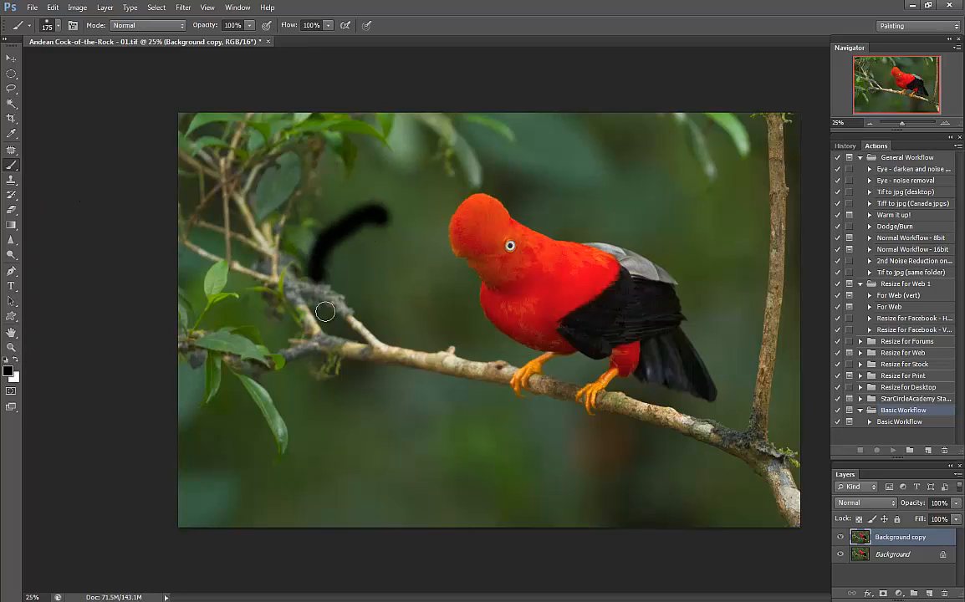
Paint a black G, the loops of a B, and a dot across the bird.
drag(325, 311, 477, 347)
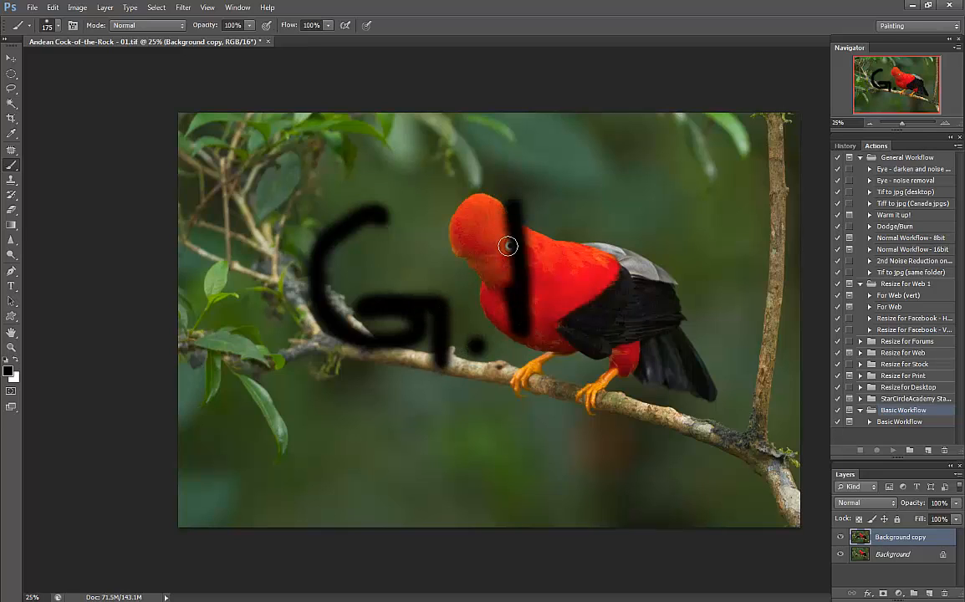
drag(508, 246, 578, 318)
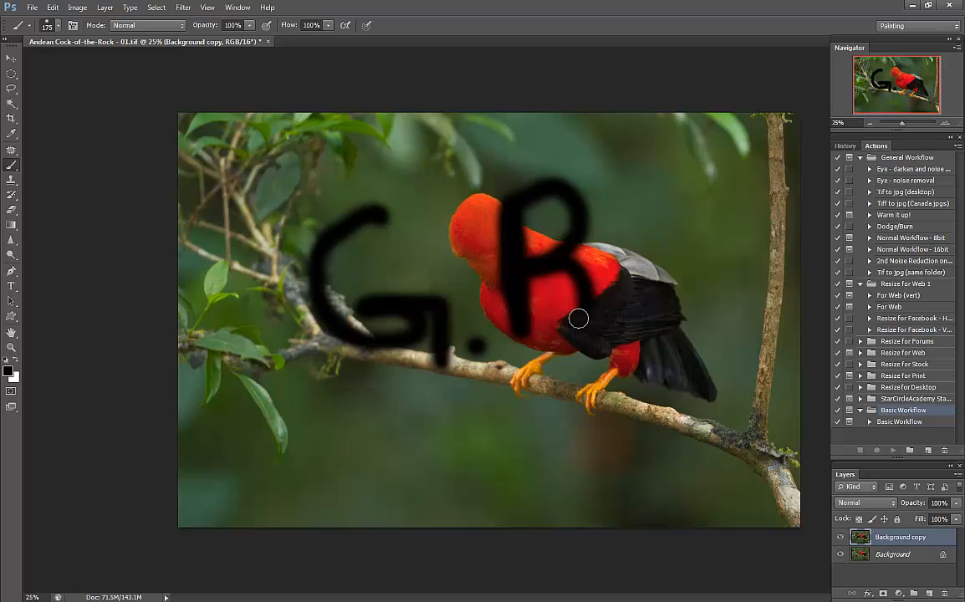
drag(577, 318, 712, 285)
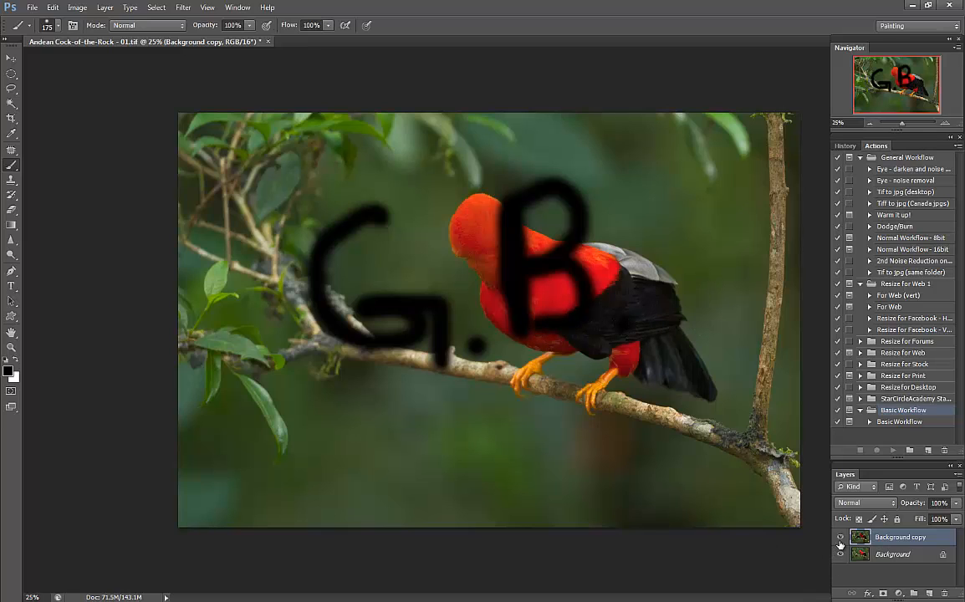
click(840, 537)
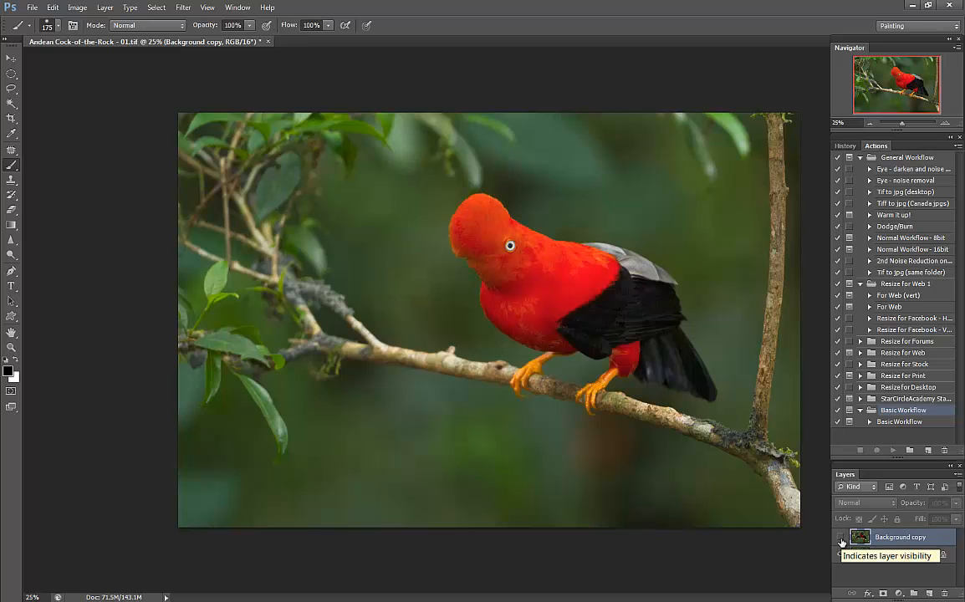
click(840, 537)
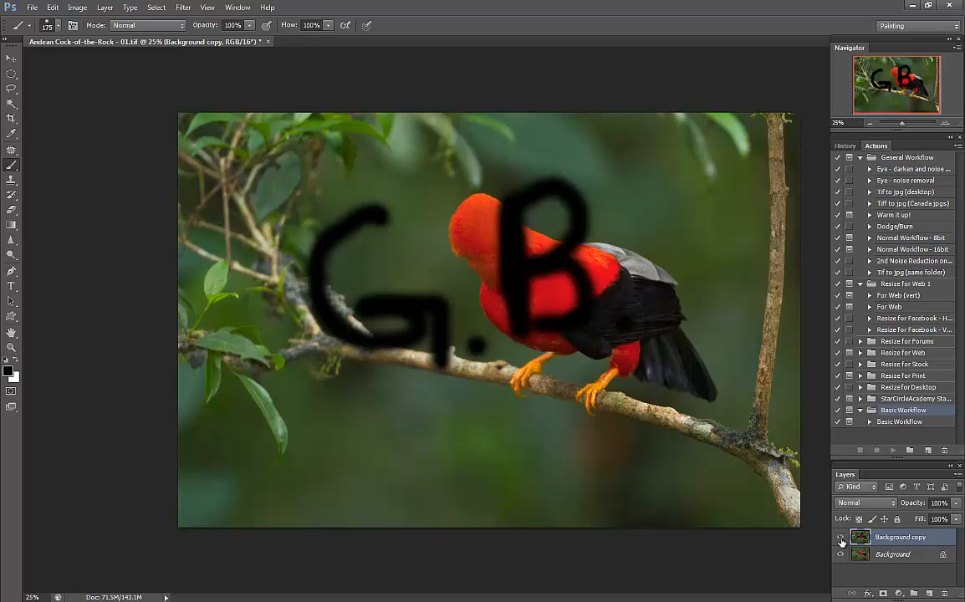
click(841, 537)
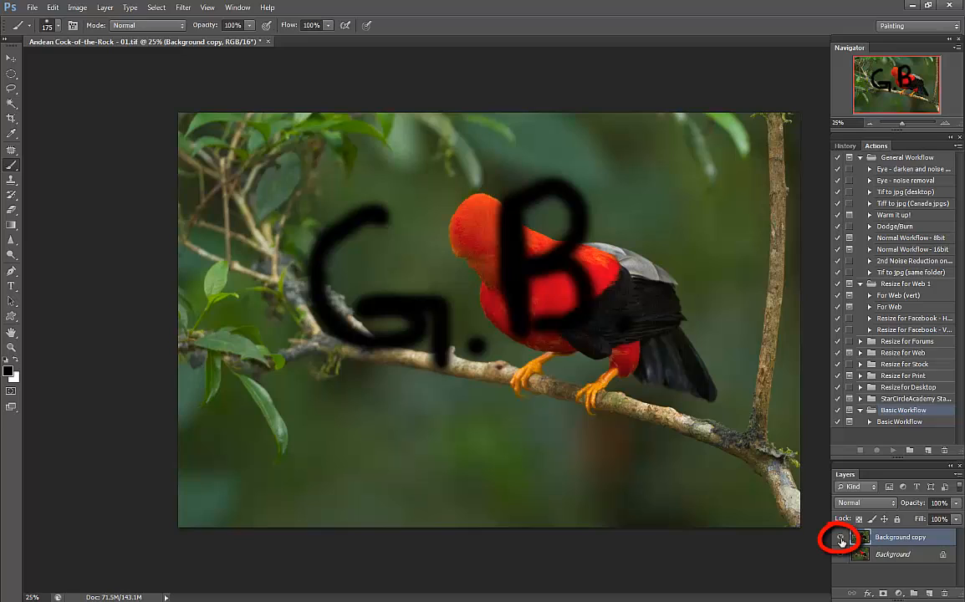
click(839, 537)
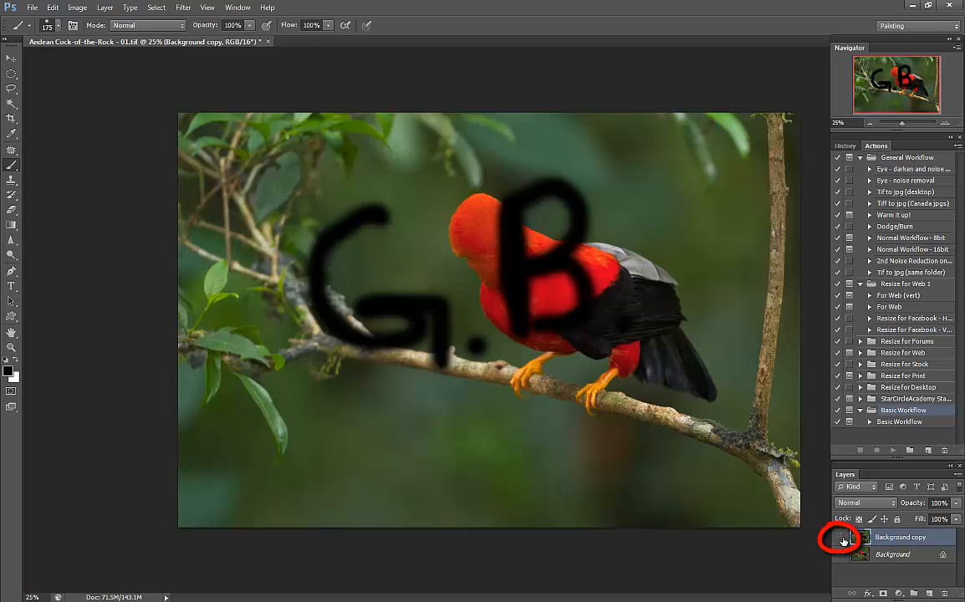
click(843, 537)
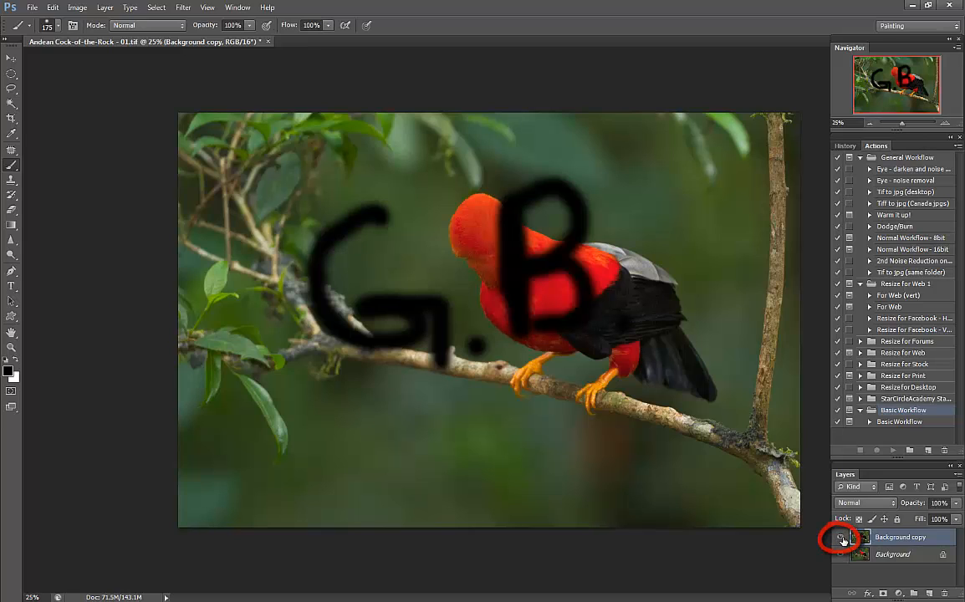
click(843, 554)
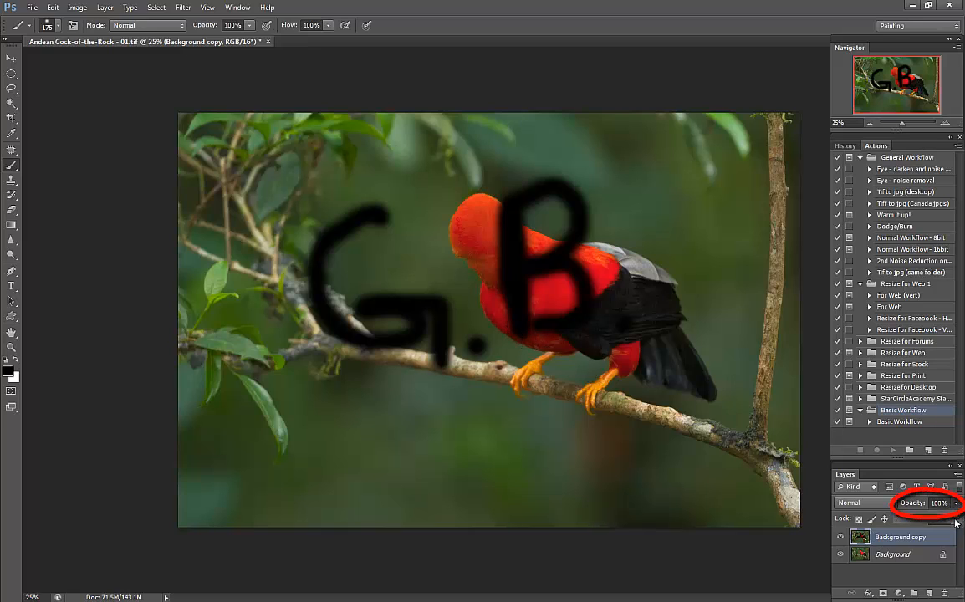
Adjust the opacity setting of the Background copy layer.
click(938, 502)
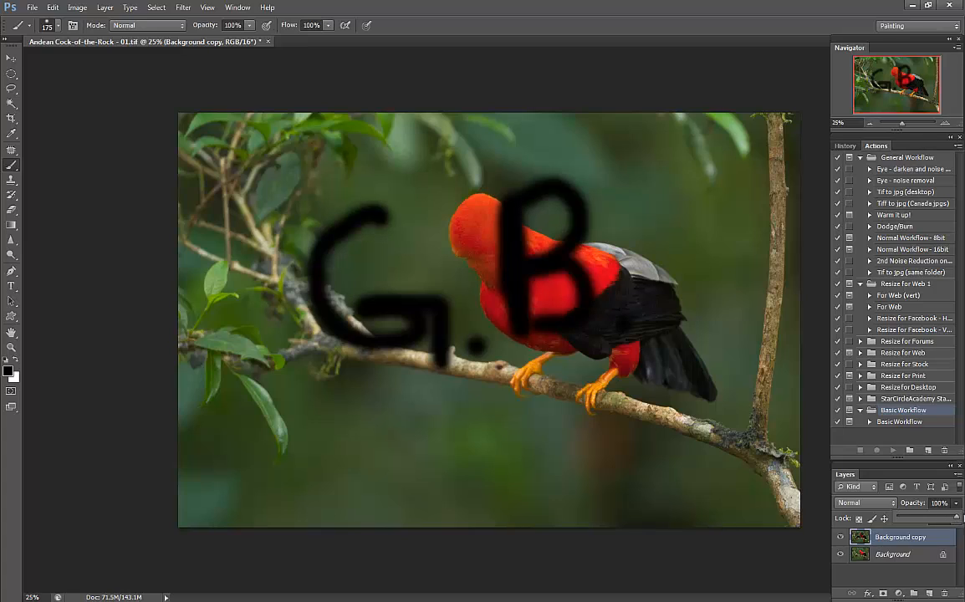
mouse_move(727, 479)
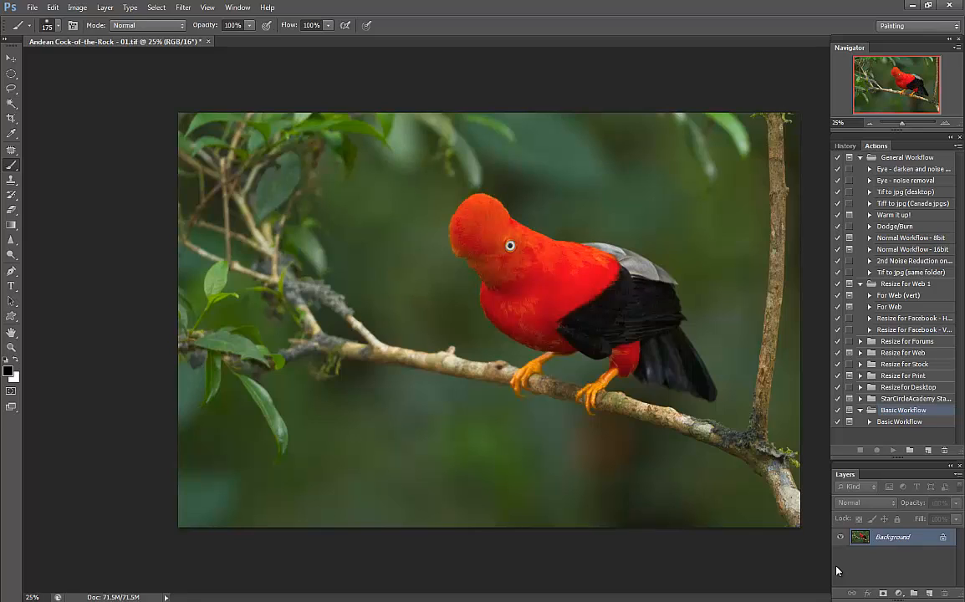
mouse_move(704, 457)
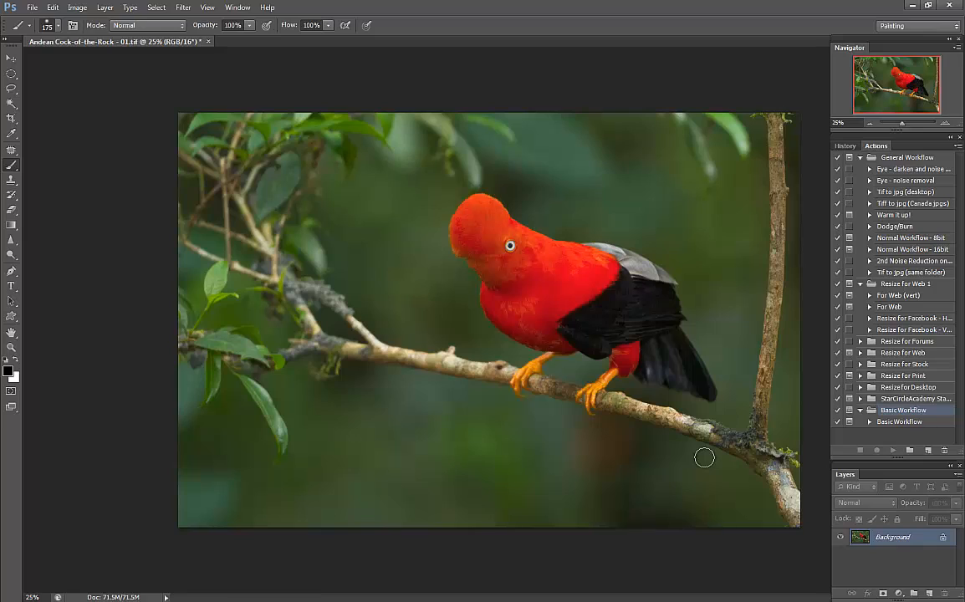
mouse_move(696, 461)
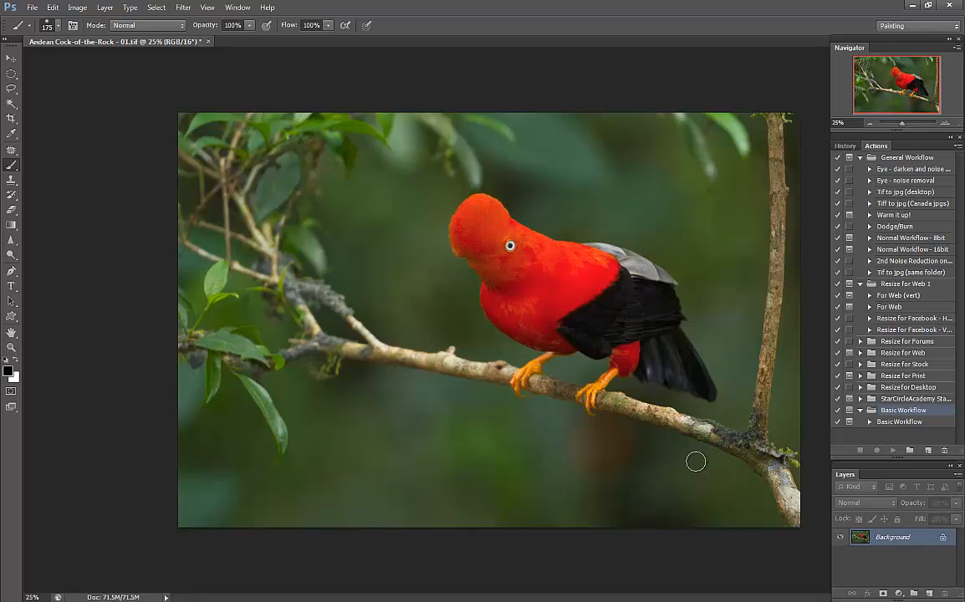
mouse_move(685, 472)
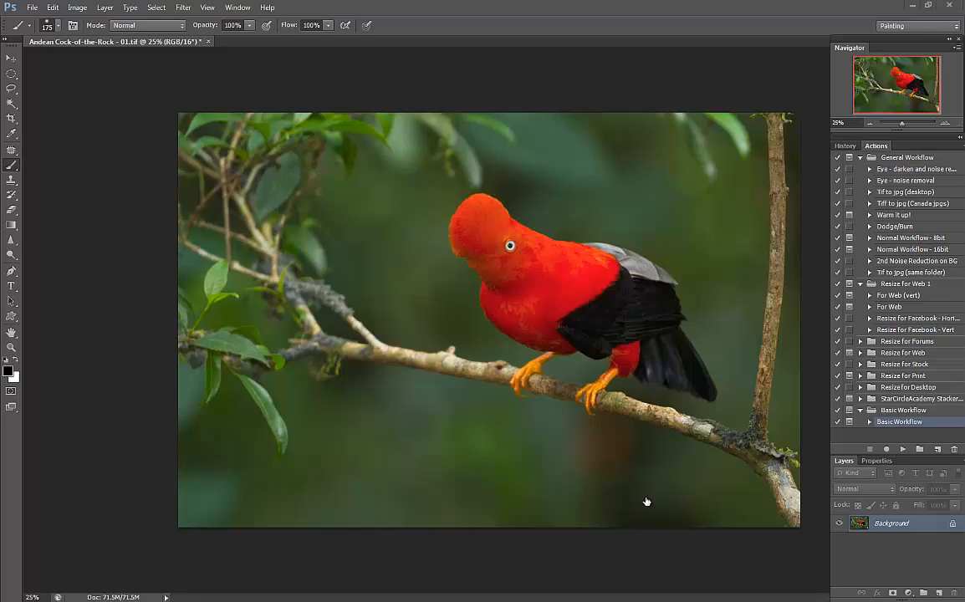
mouse_move(807, 541)
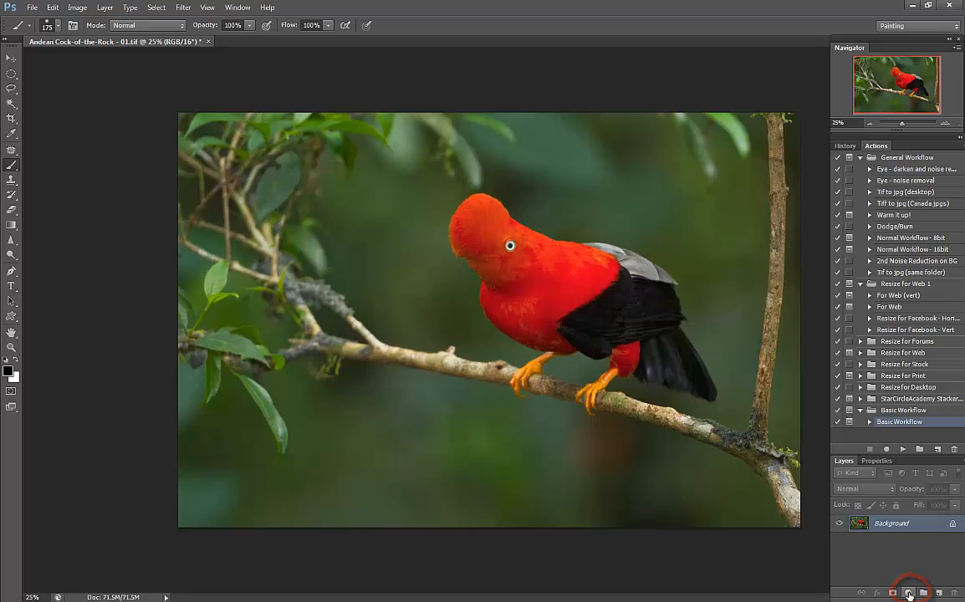
Add a Levels adjustment layer and show its settings in the Properties panel.
click(910, 592)
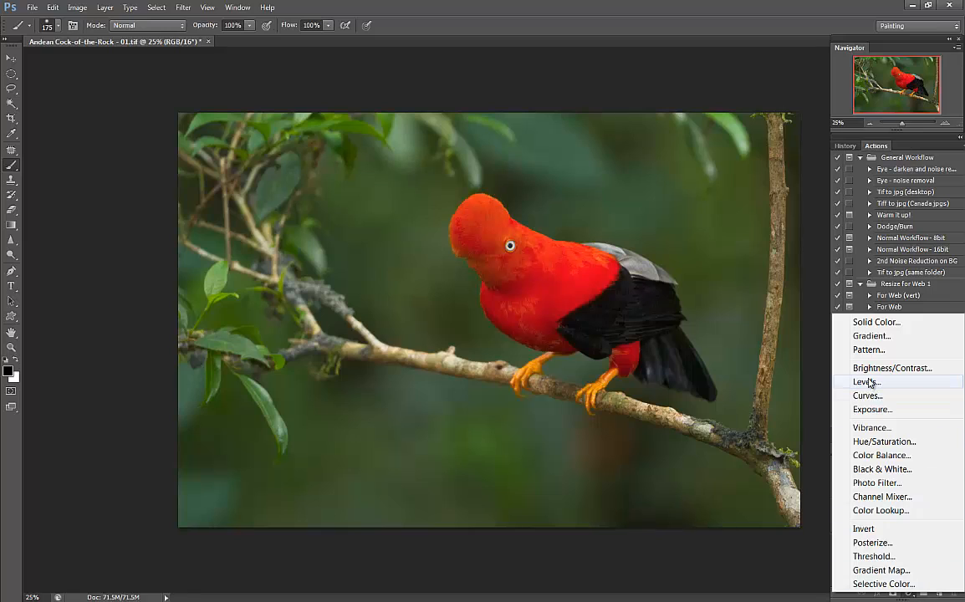
click(867, 381)
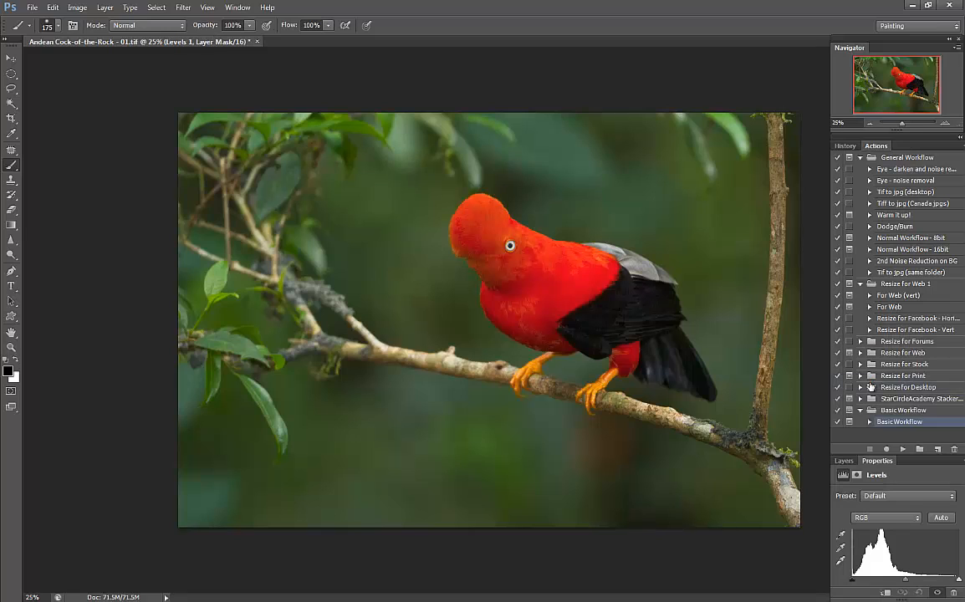
click(877, 461)
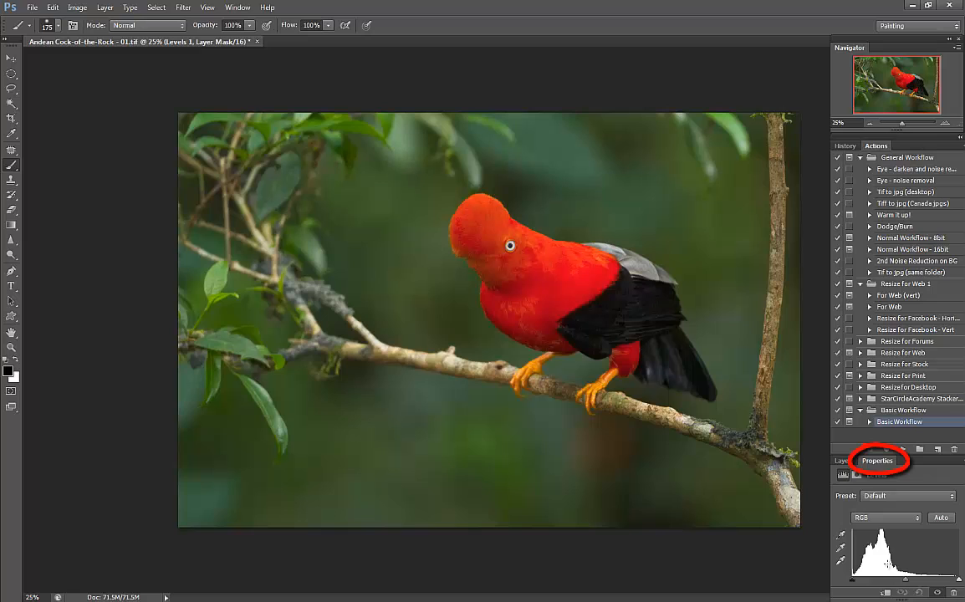
mouse_move(945, 584)
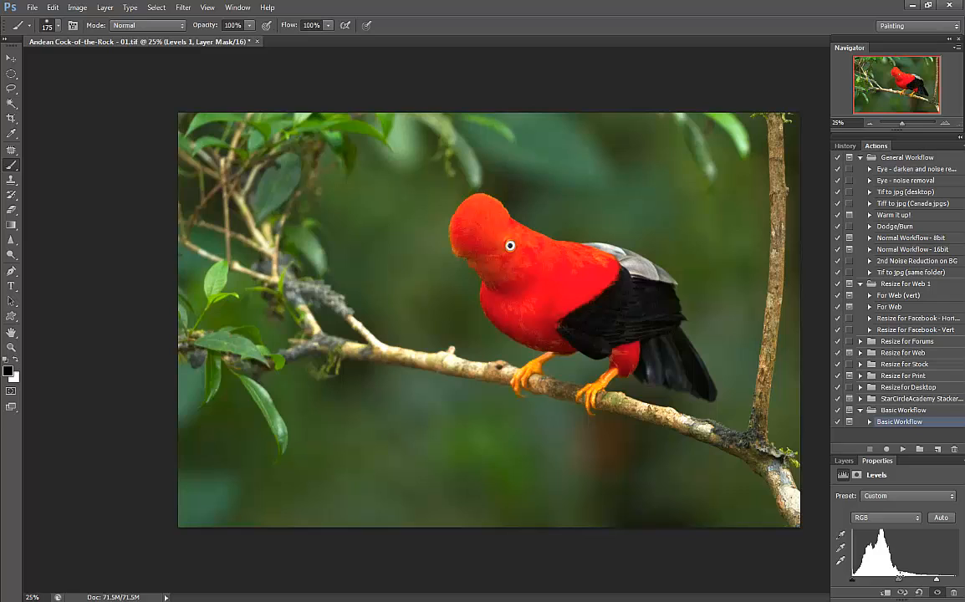
click(845, 461)
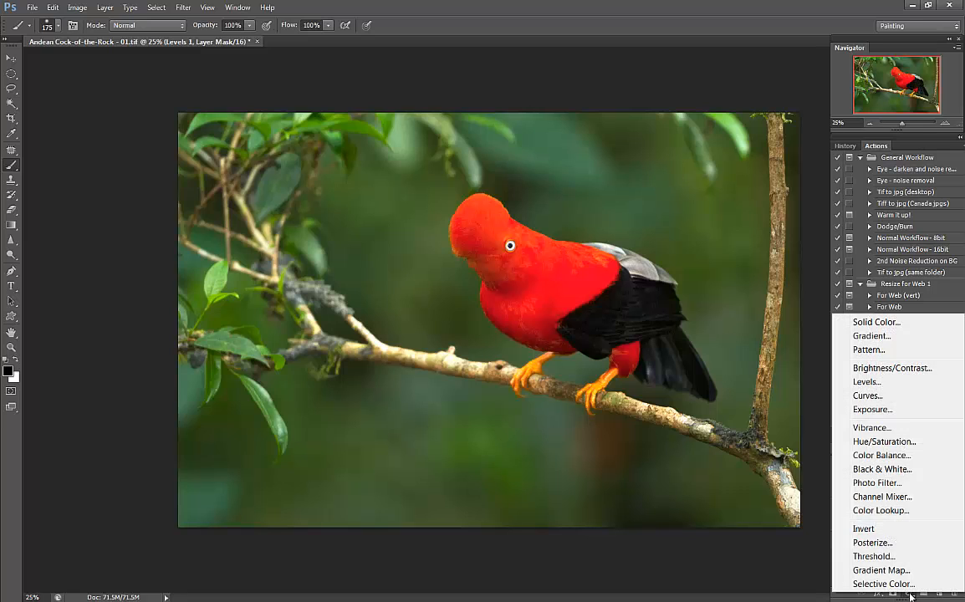
Add Hue/Saturation at +51 saturation, then check its mask density, feather and layers.
click(884, 441)
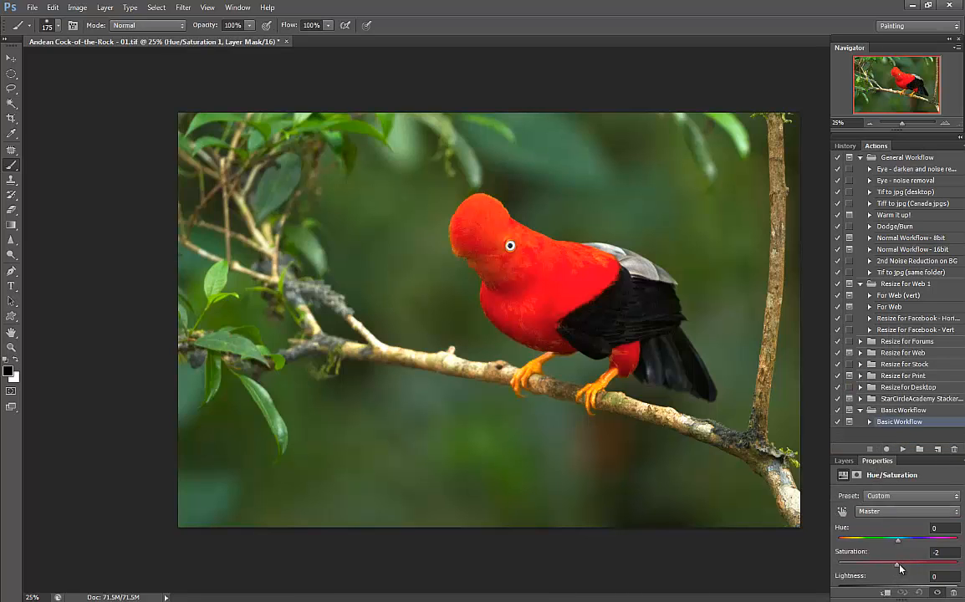
drag(897, 565, 929, 565)
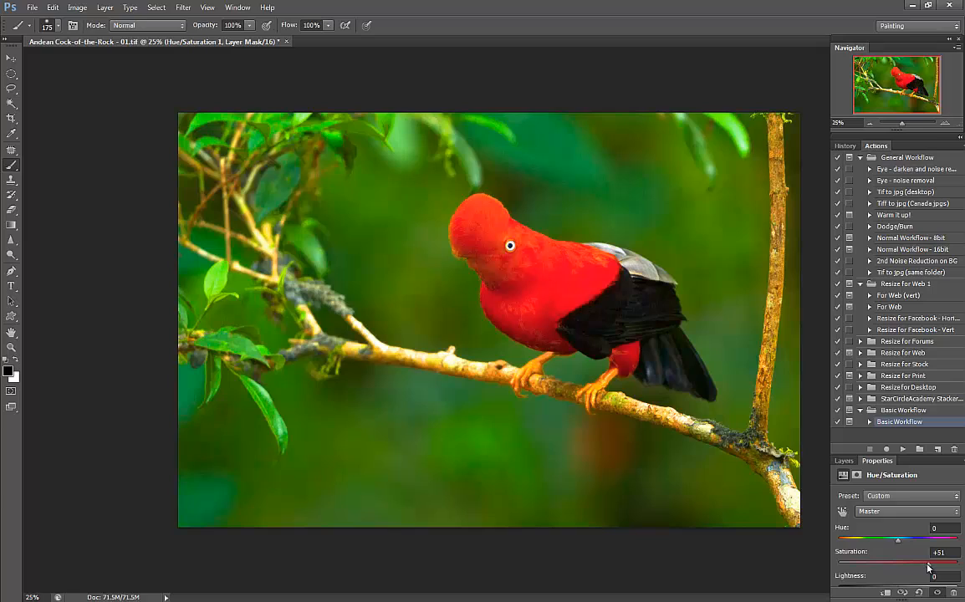
click(857, 475)
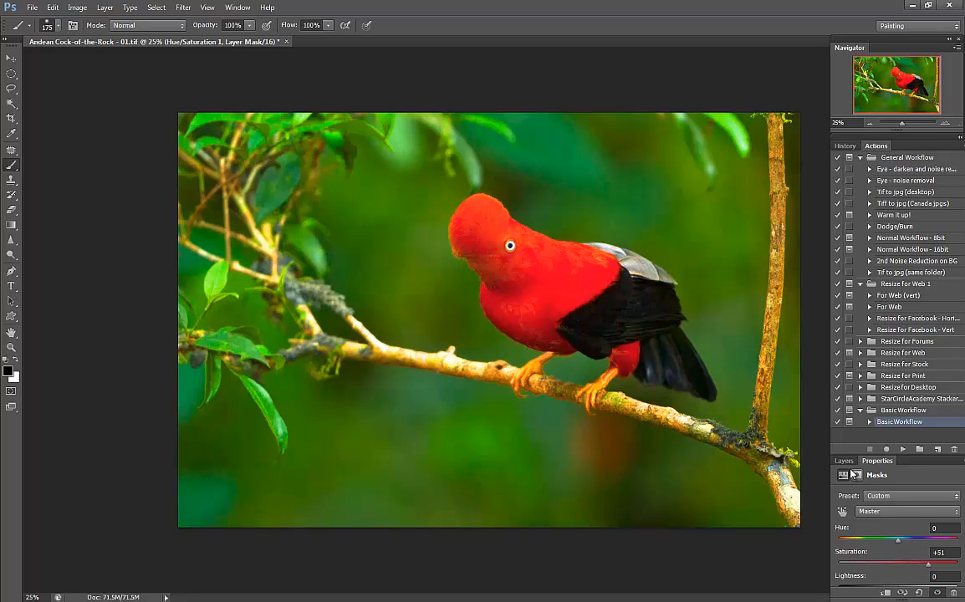
click(844, 460)
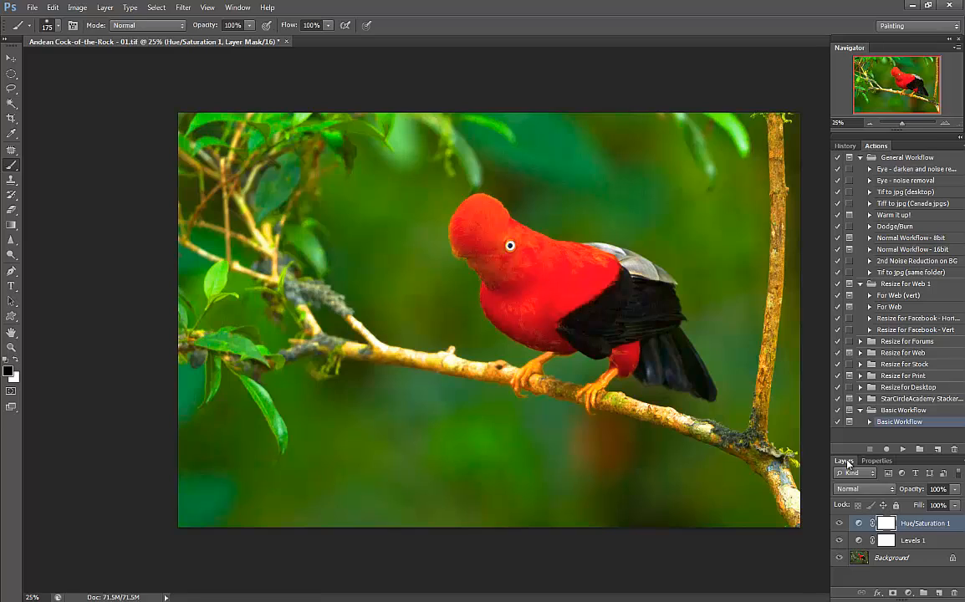
click(891, 558)
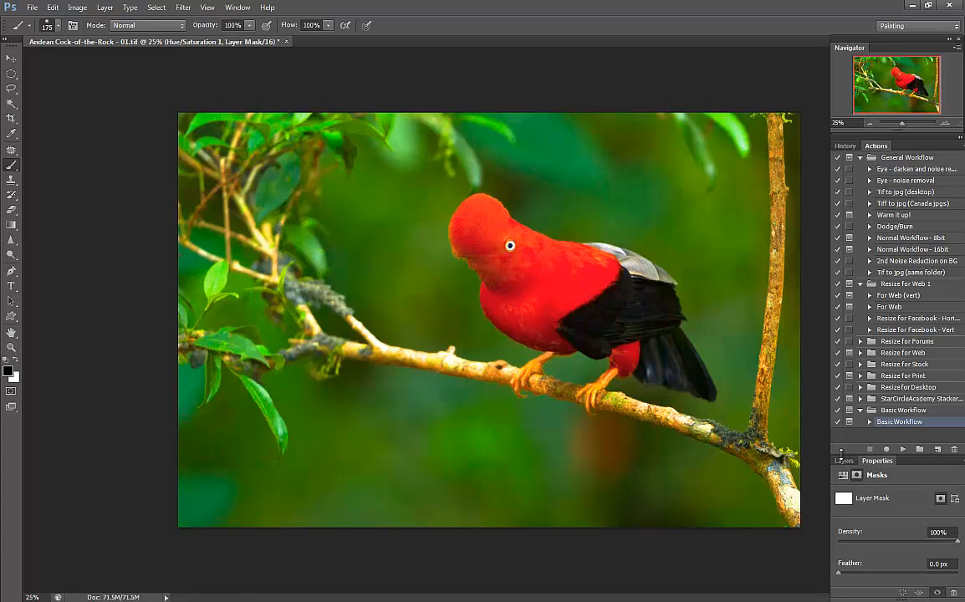
Reopen the Hue/Saturation layer's settings and drag Saturation back down from +51.
click(844, 460)
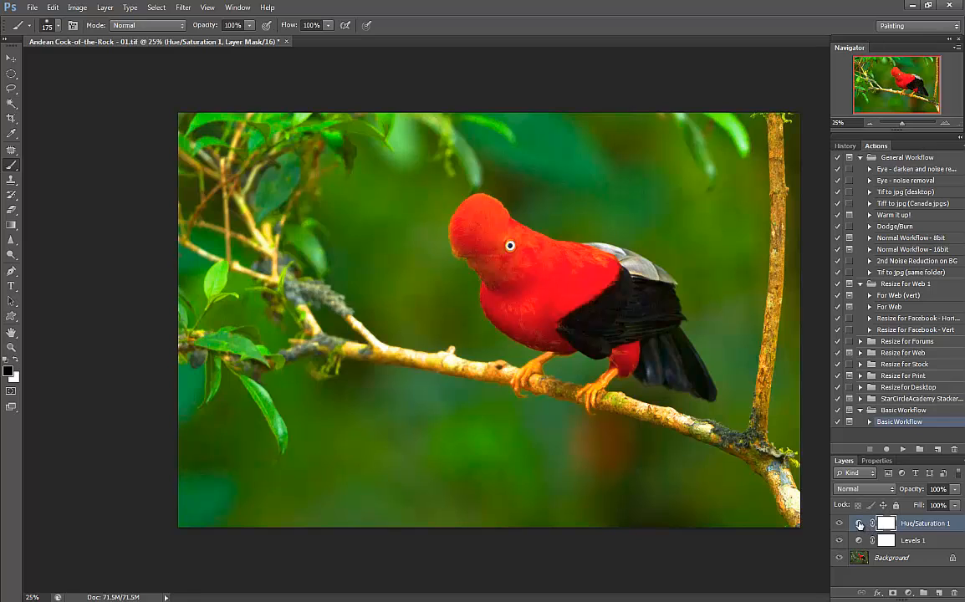
double_click(886, 523)
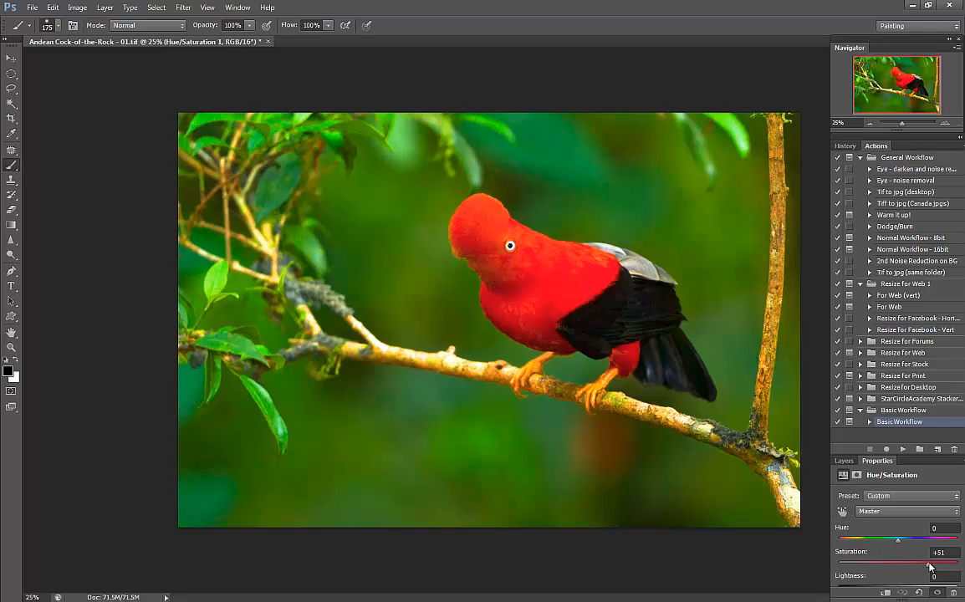
drag(928, 567, 899, 568)
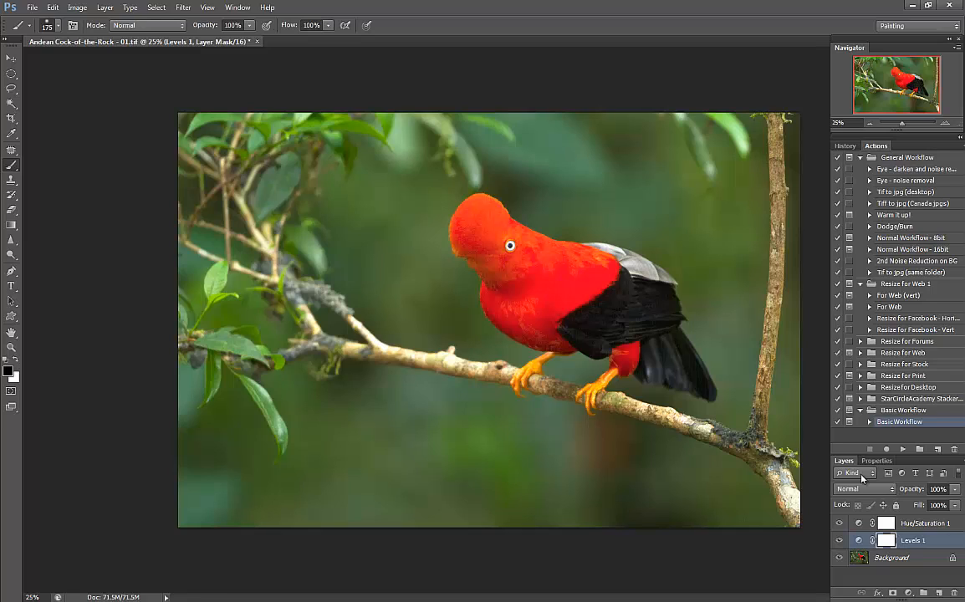
mouse_move(731, 481)
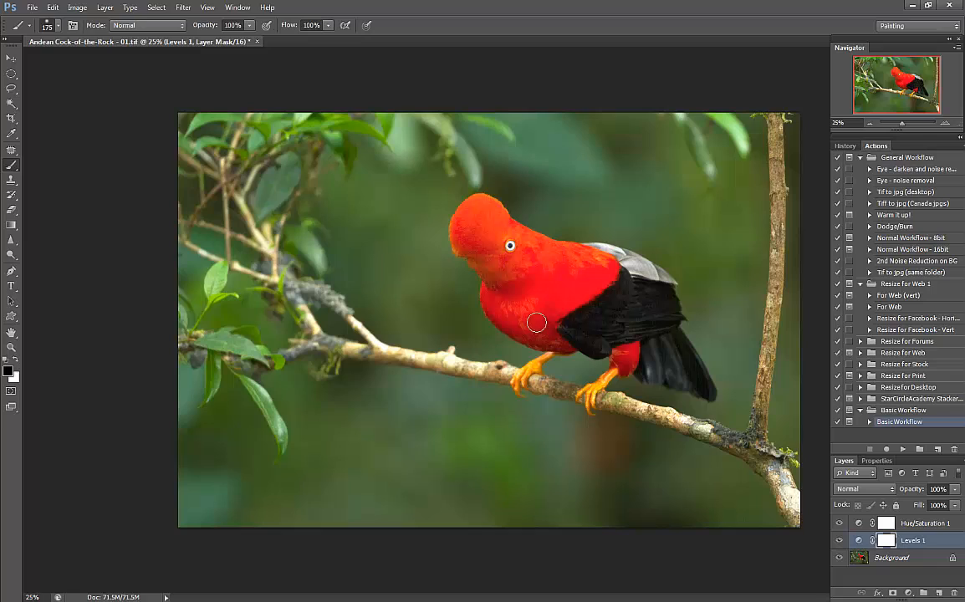
mouse_move(606, 268)
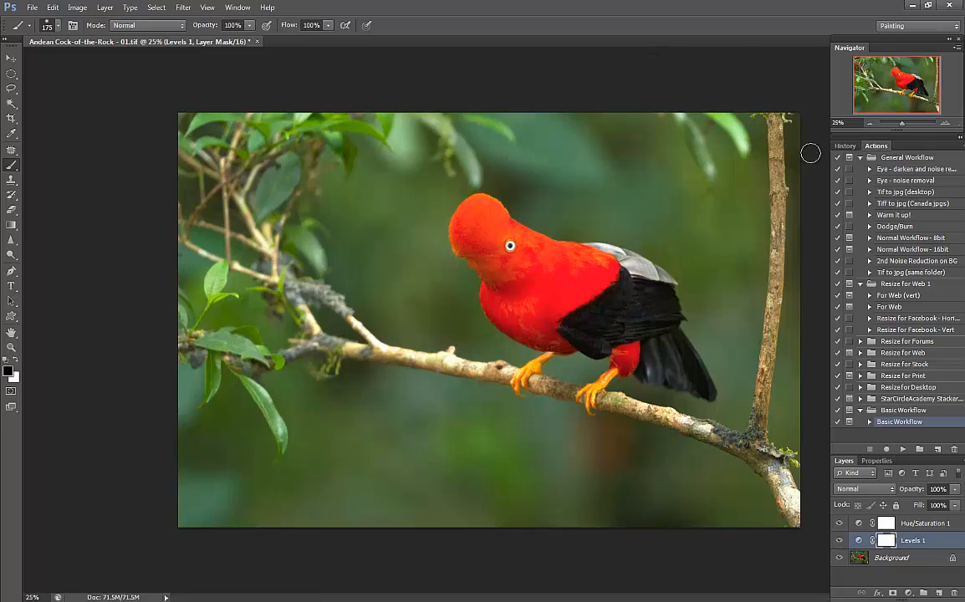
Collapse the History/Actions panel so the Layers panel moves up.
click(845, 145)
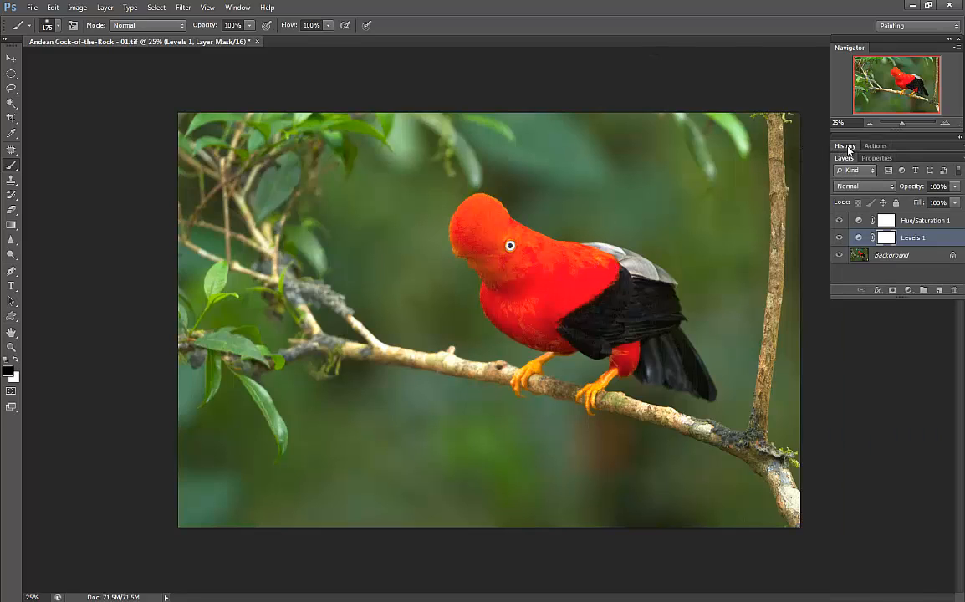